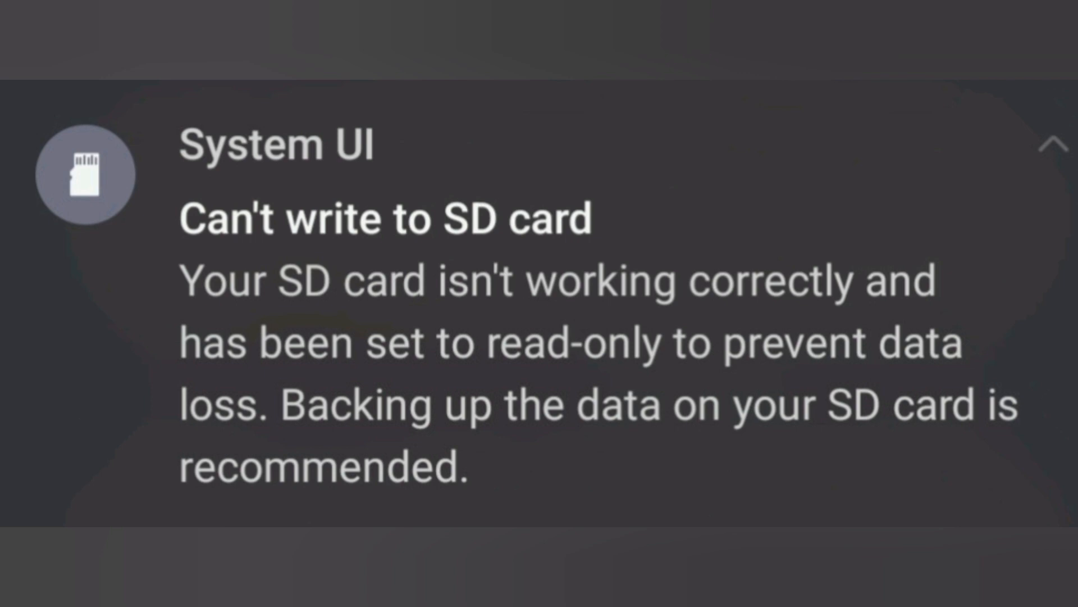
# Scroll past the read-only SD card notification to reach This PC in File Explorer.
pyautogui.scroll(-3)
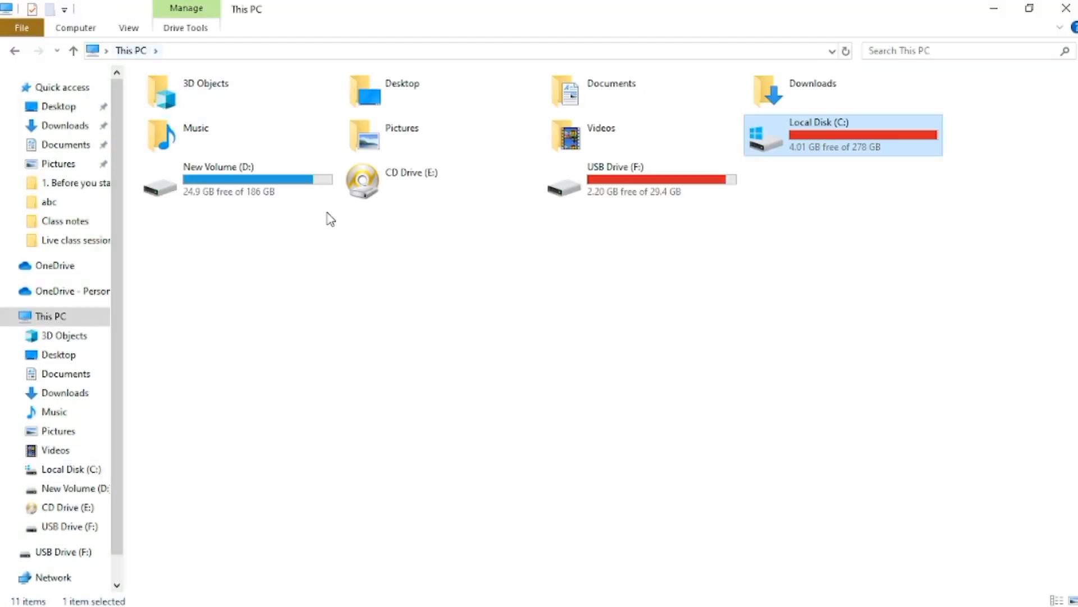
# Search 'cmd' and launch Command Prompt with Run as administrator.
pyautogui.click(669, 235)
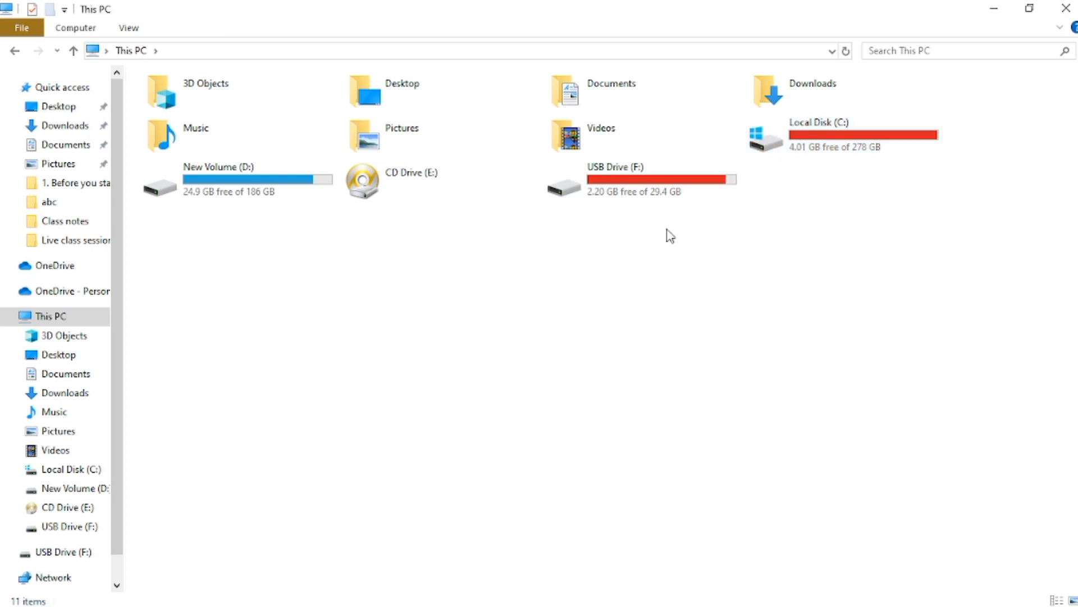
pyautogui.click(612, 182)
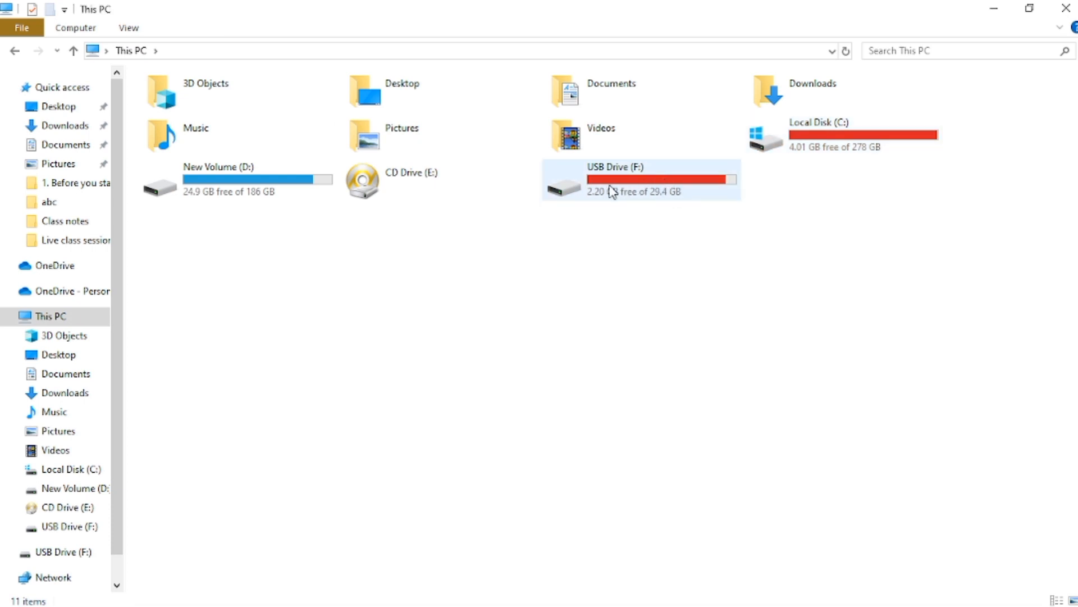
pyautogui.moveTo(616, 191)
pyautogui.write('cmd')
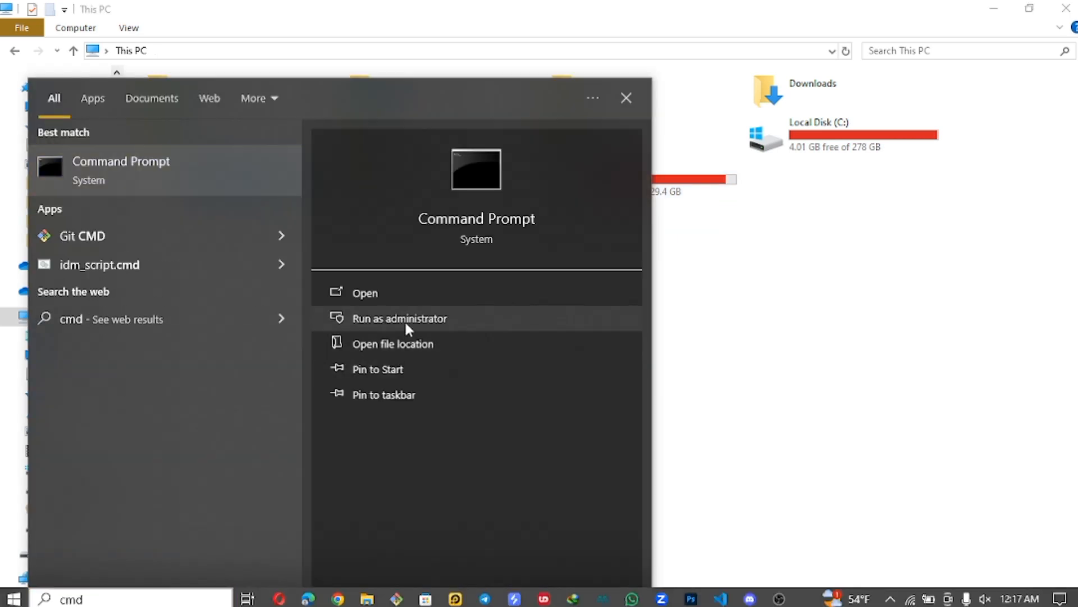
pyautogui.click(400, 318)
pyautogui.write('ch')
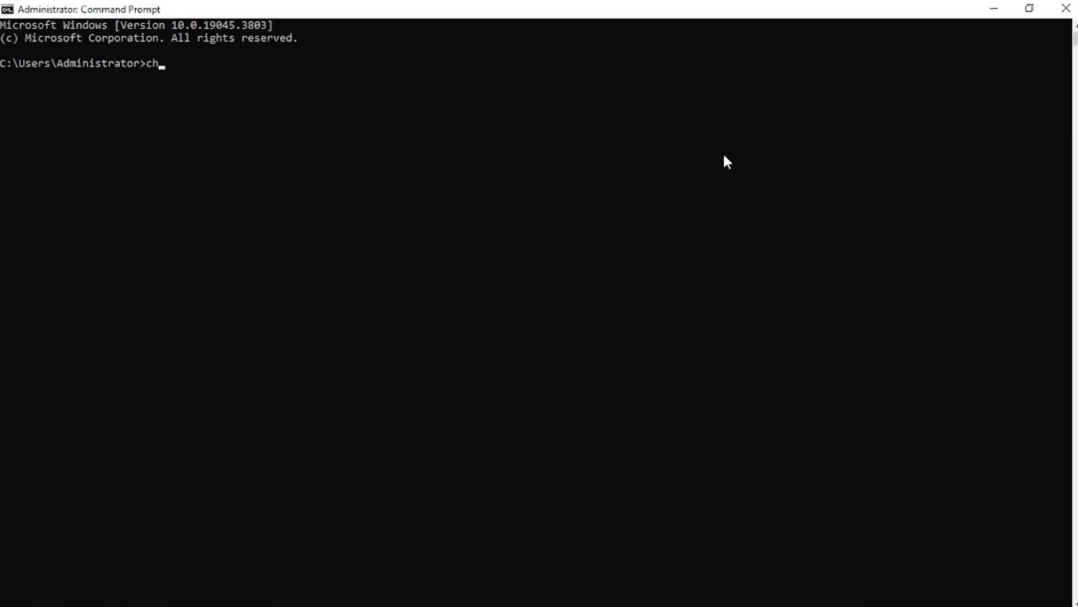
# Run chkdsk /f F: and let the scan report no problems on the FAT32 drive.
pyautogui.write('kd')
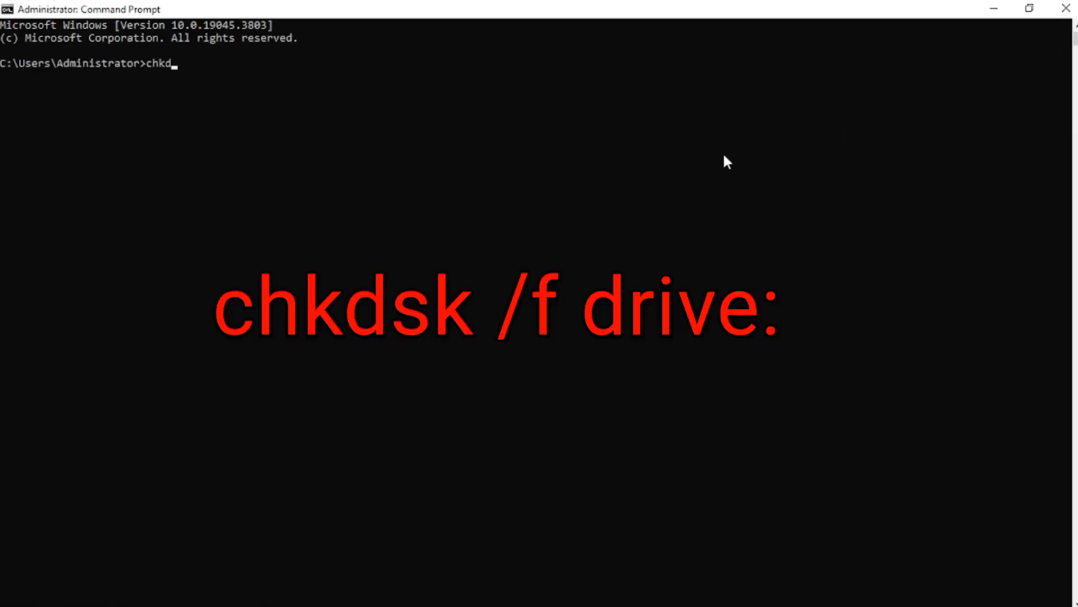
pyautogui.write('sk')
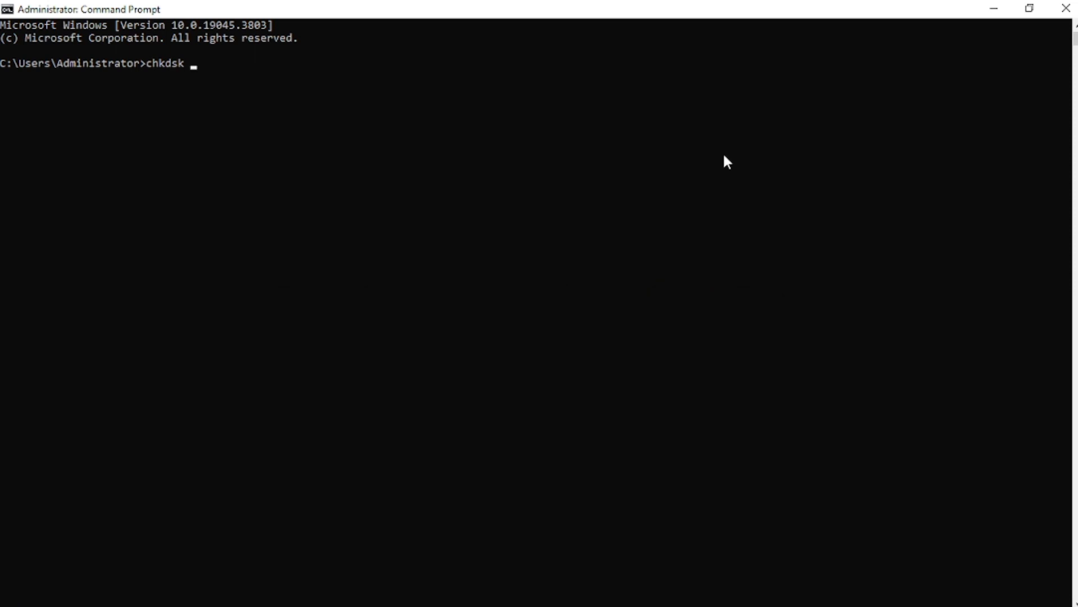
pyautogui.write('/f')
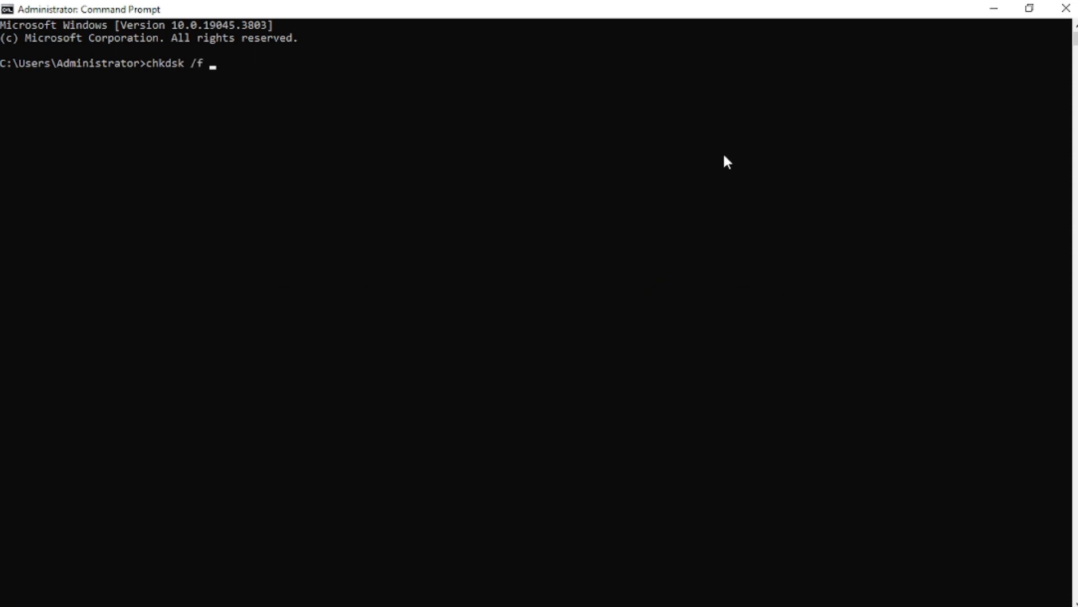
pyautogui.write('F')
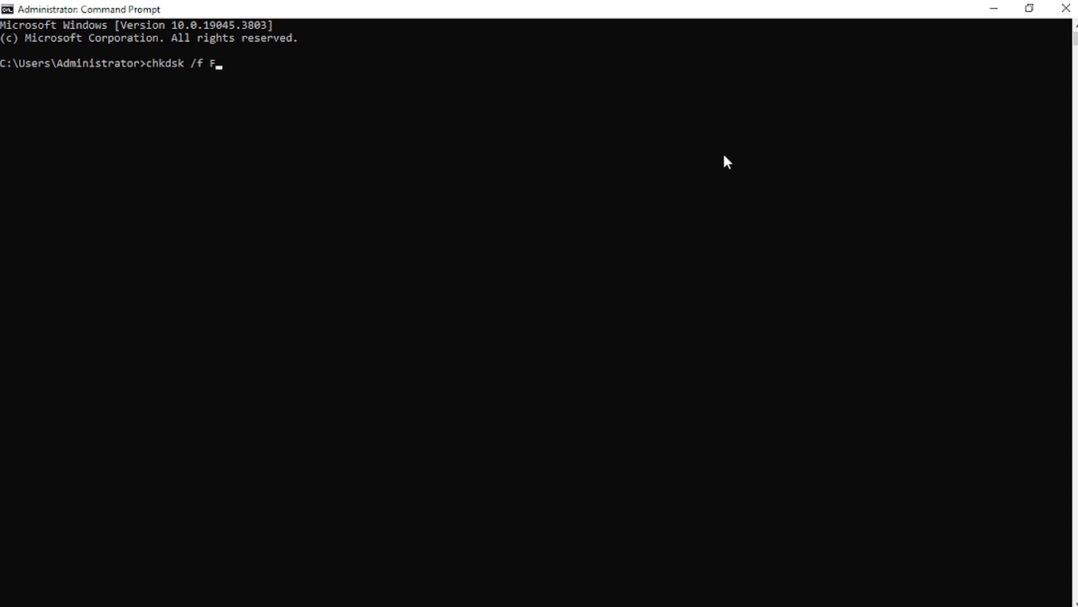
pyautogui.write(':')
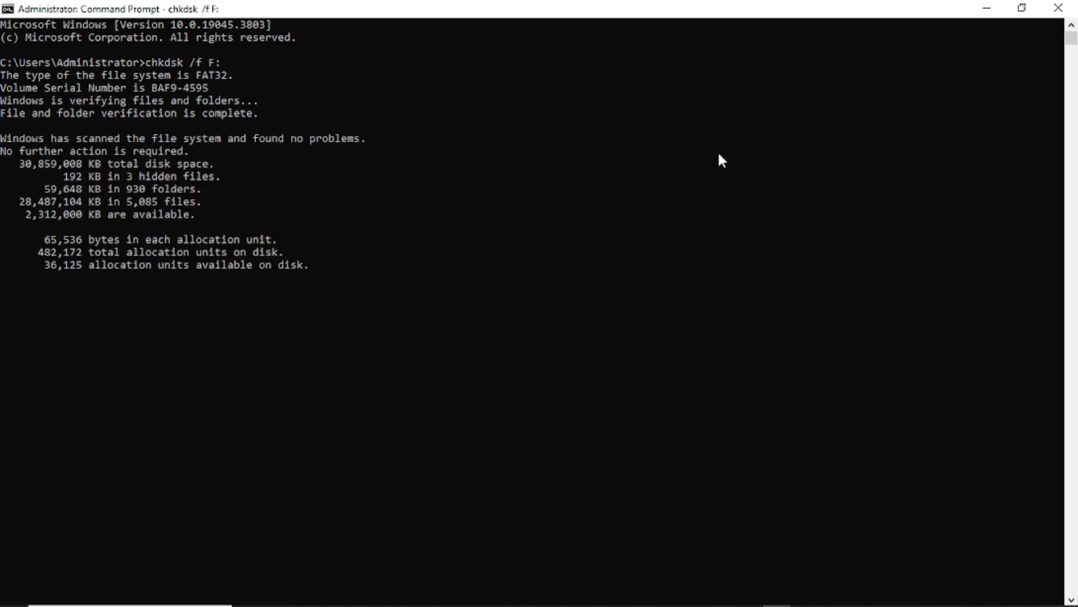
pyautogui.press('Return')
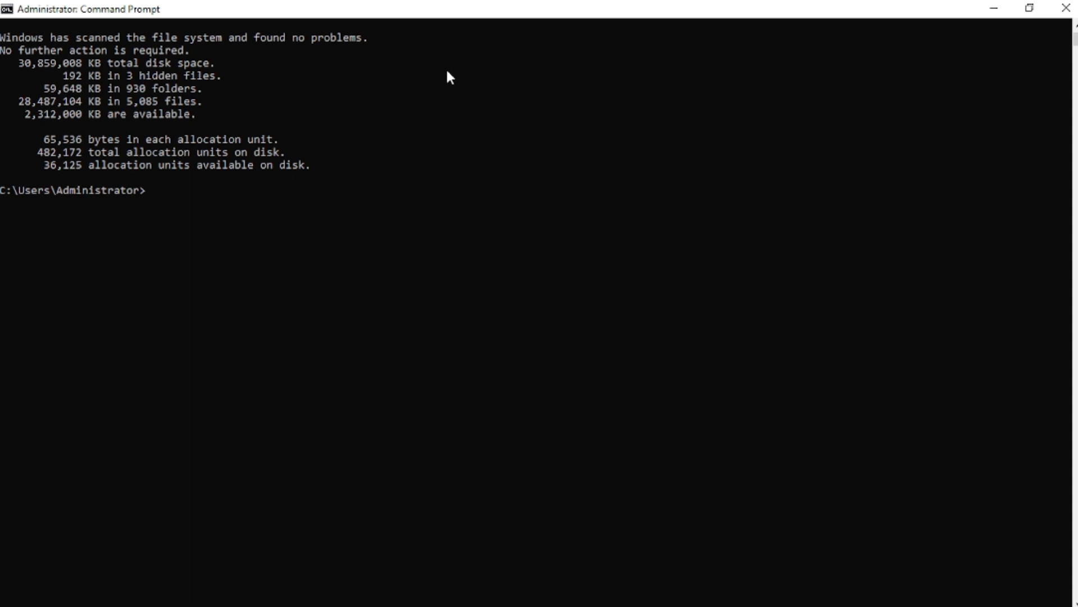
# Enter chkdsk /r F: at the prompt, leaving it unexecuted.
pyautogui.write('ch')
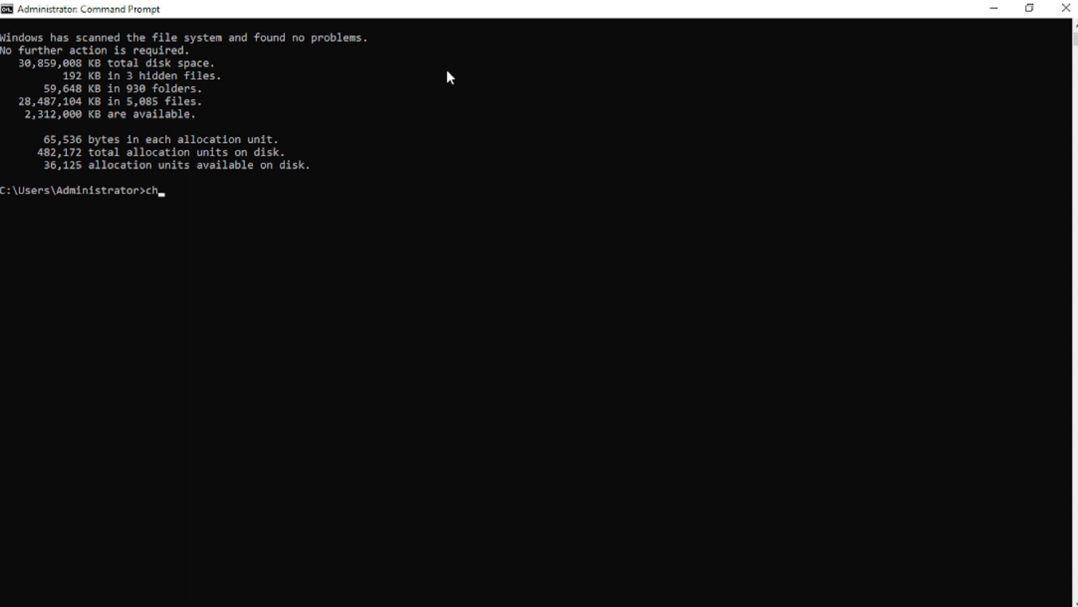
pyautogui.write('kd')
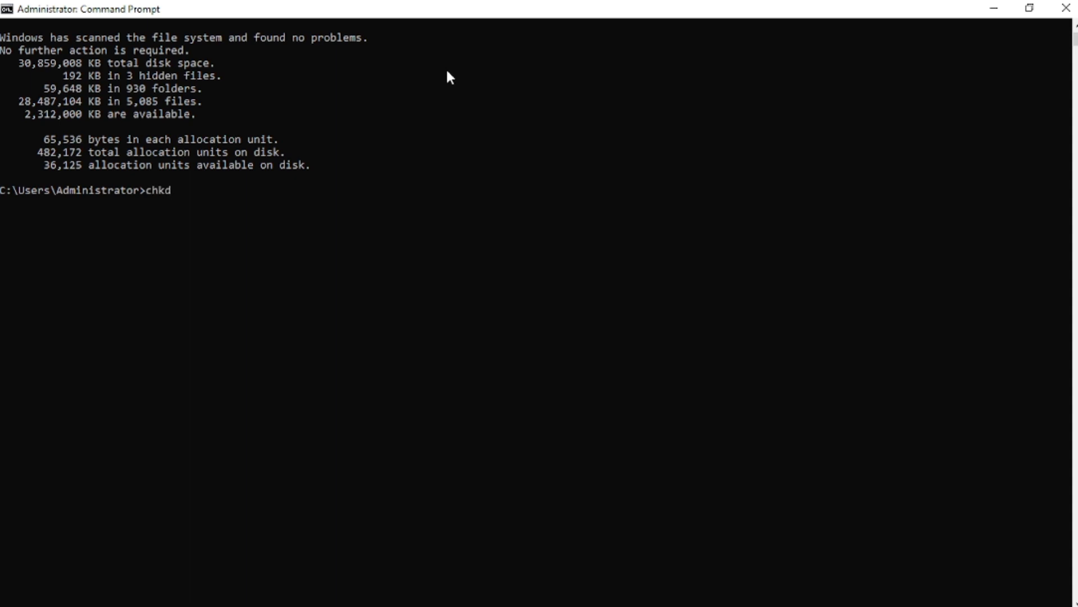
pyautogui.write('sk')
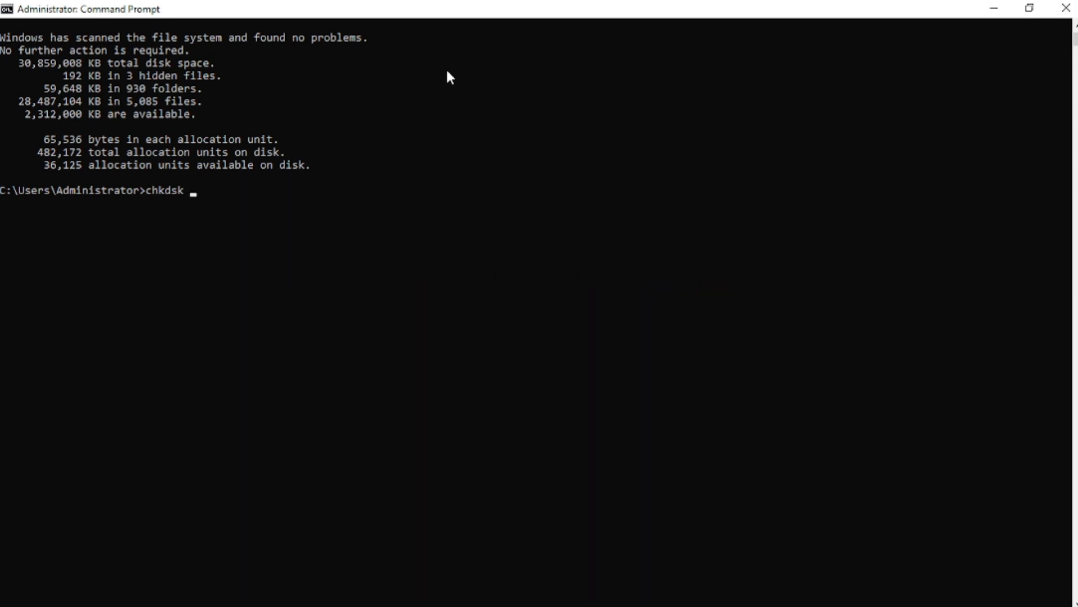
pyautogui.write('/')
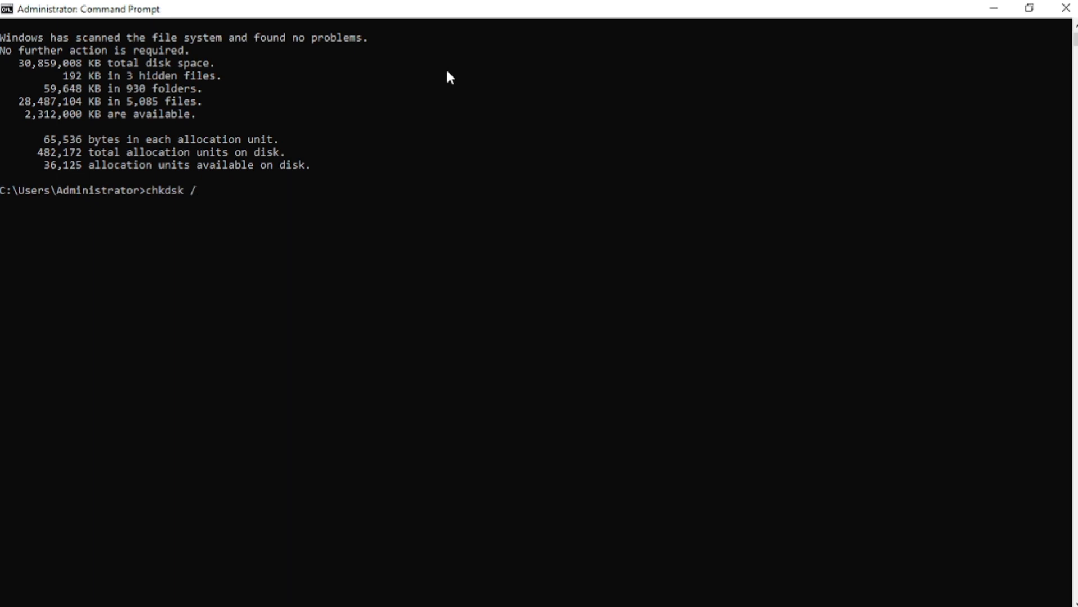
pyautogui.write('r')
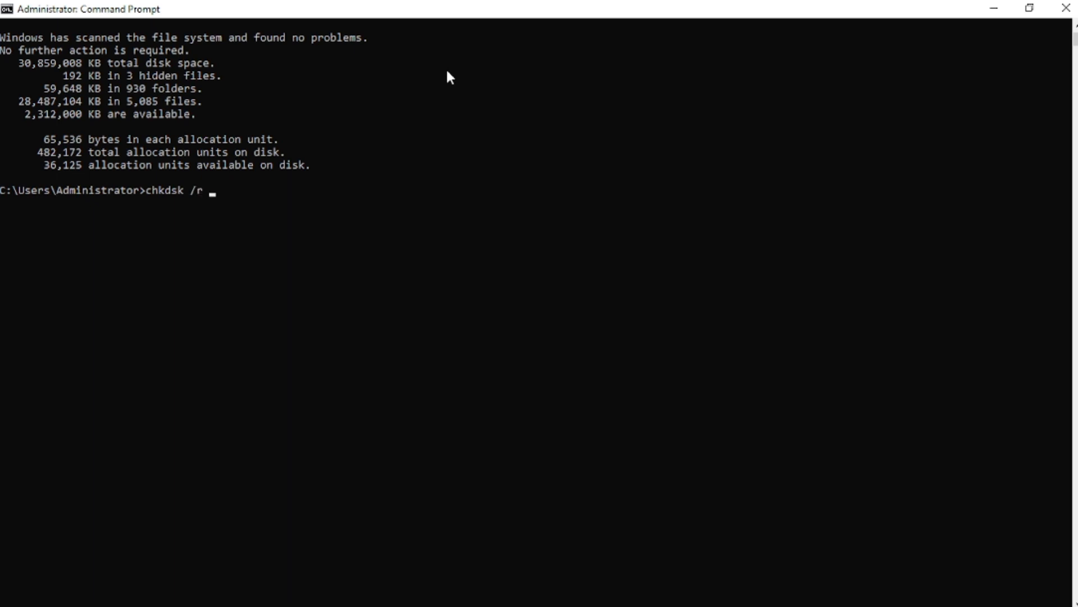
pyautogui.write('F')
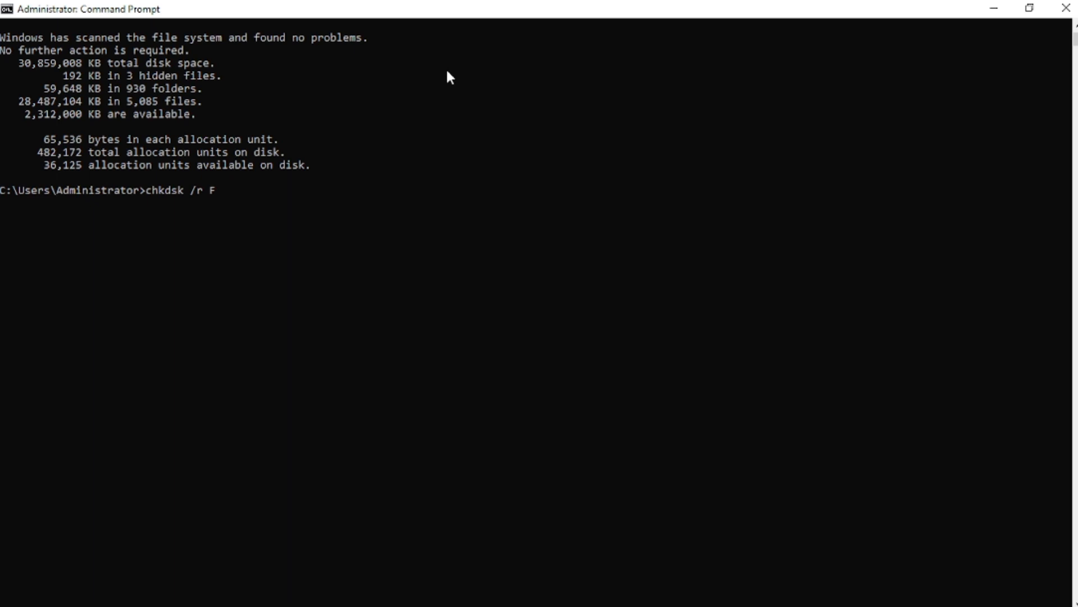
pyautogui.write(':')
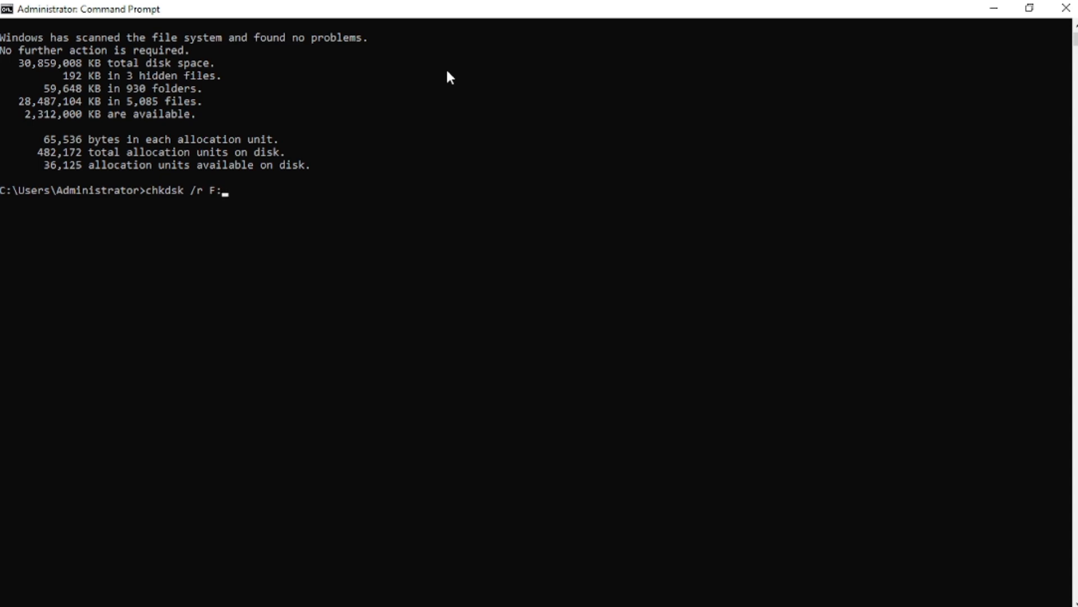
pyautogui.moveTo(387, 130)
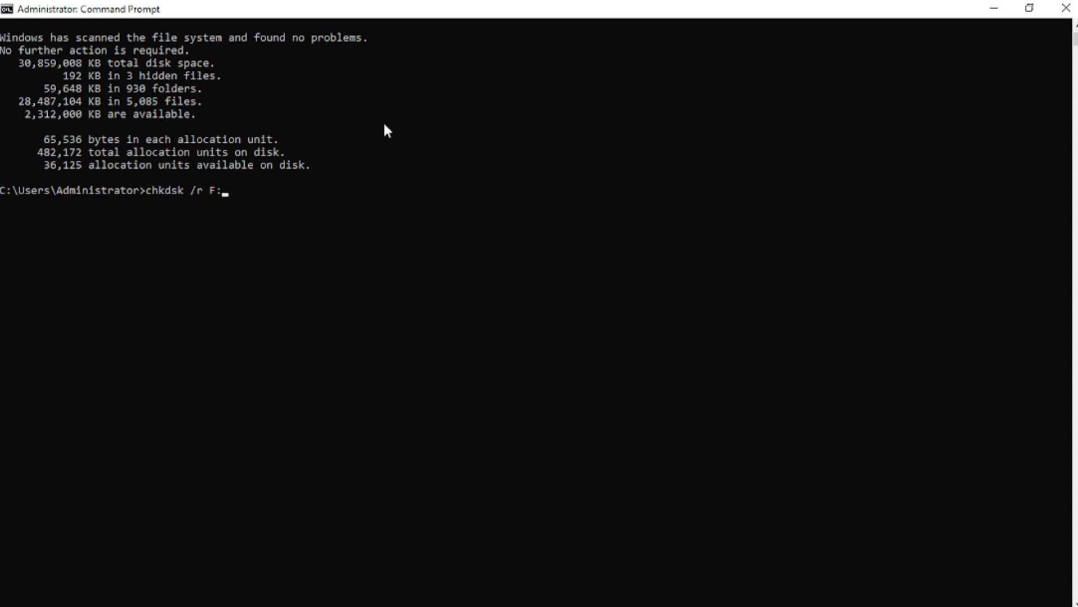
pyautogui.moveTo(171, 205)
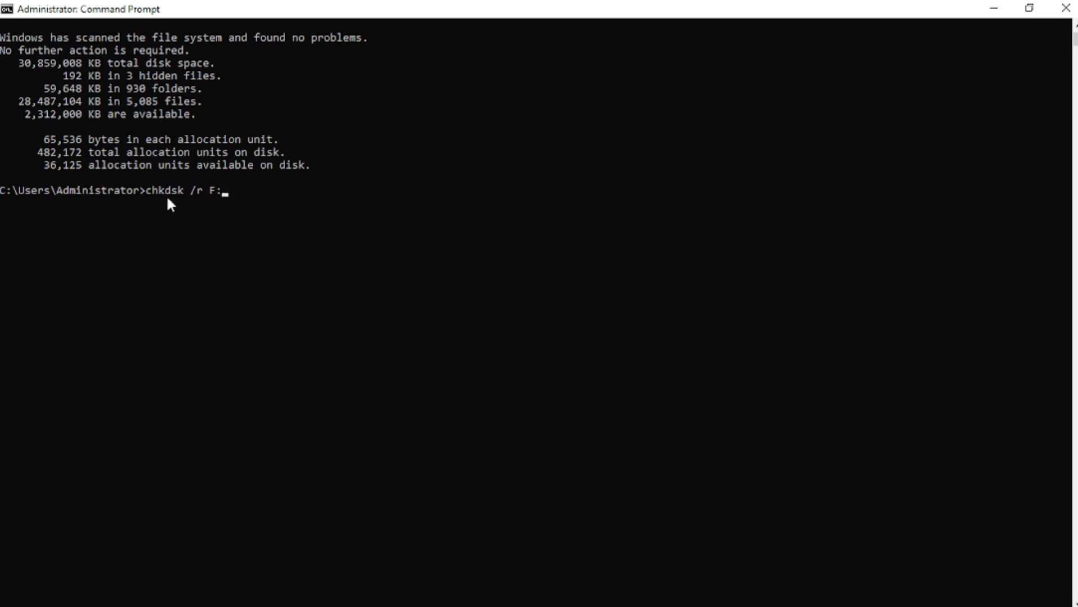
pyautogui.moveTo(198, 205)
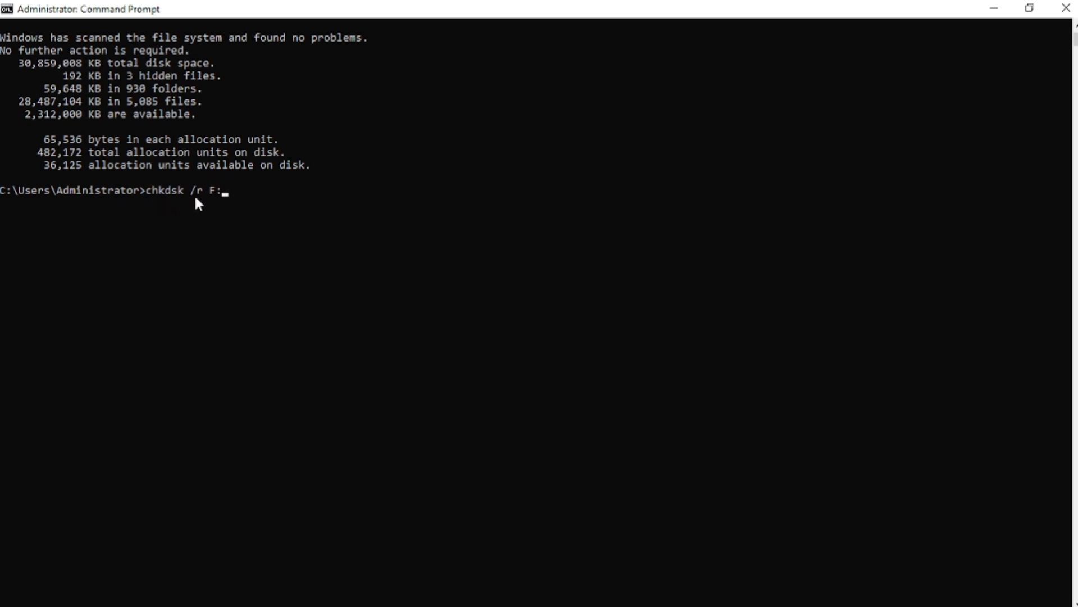